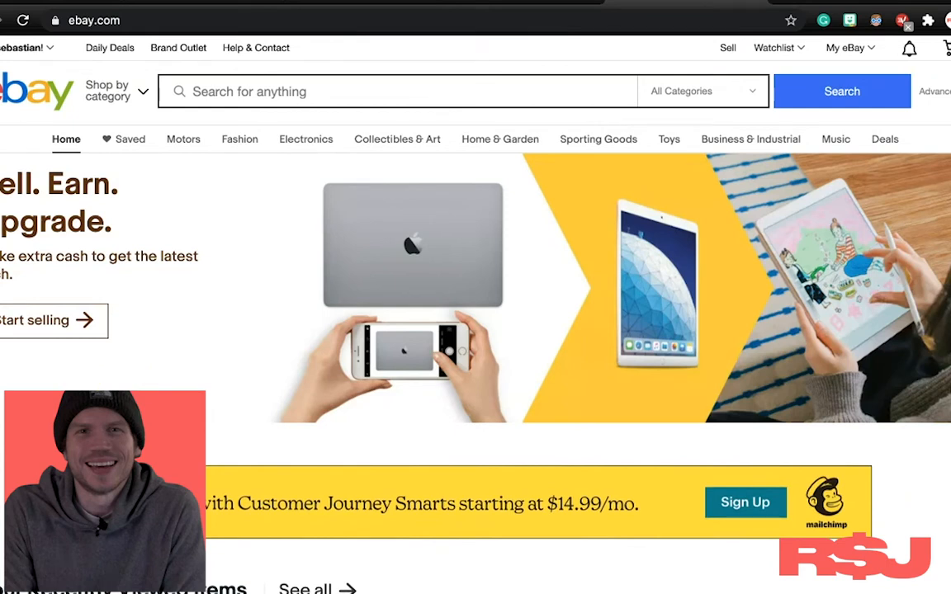
pyautogui.moveTo(323, 324)
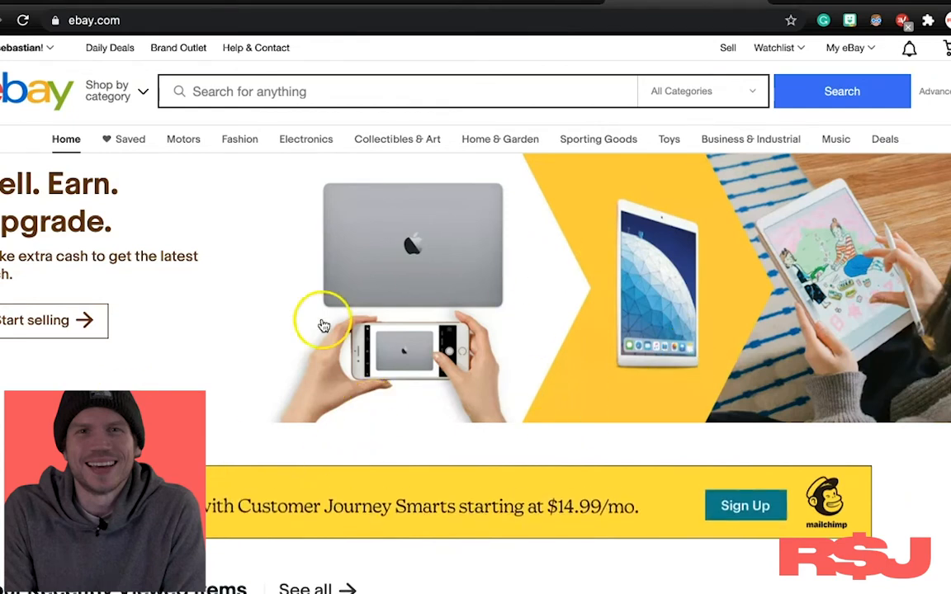
# Step: Scroll through the Seller Hub overview to locate the Customize option
pyautogui.scroll(-3)
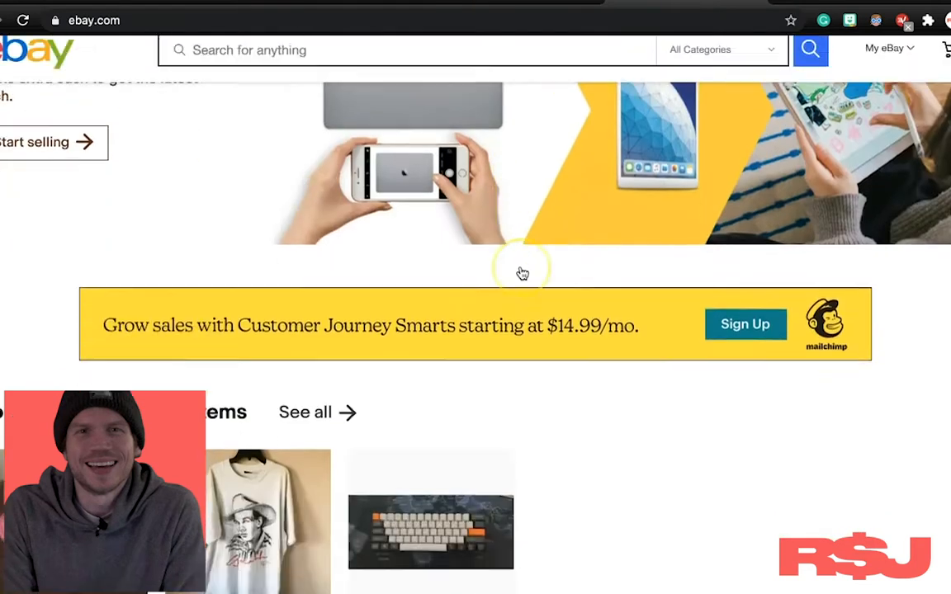
pyautogui.scroll(3)
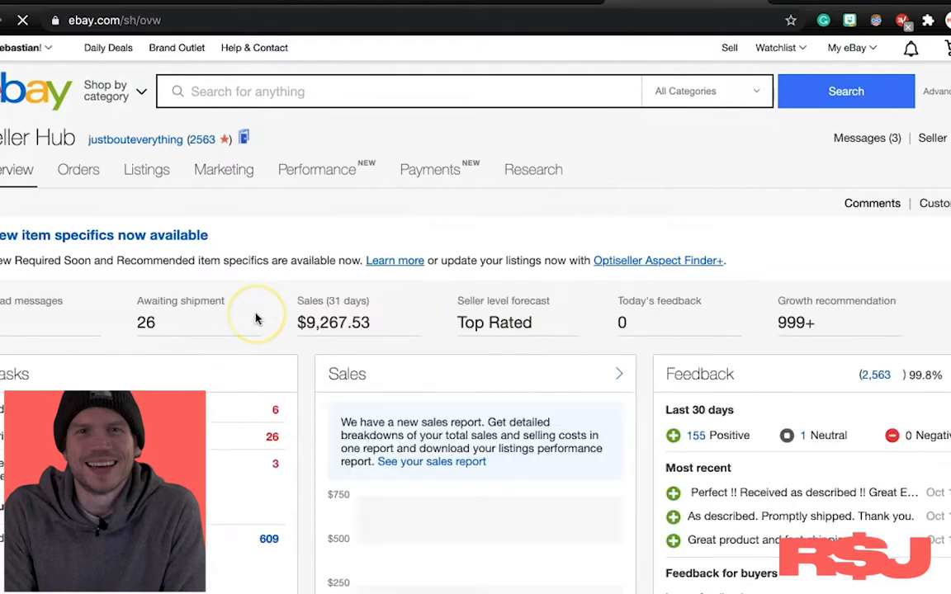
pyautogui.scroll(-3)
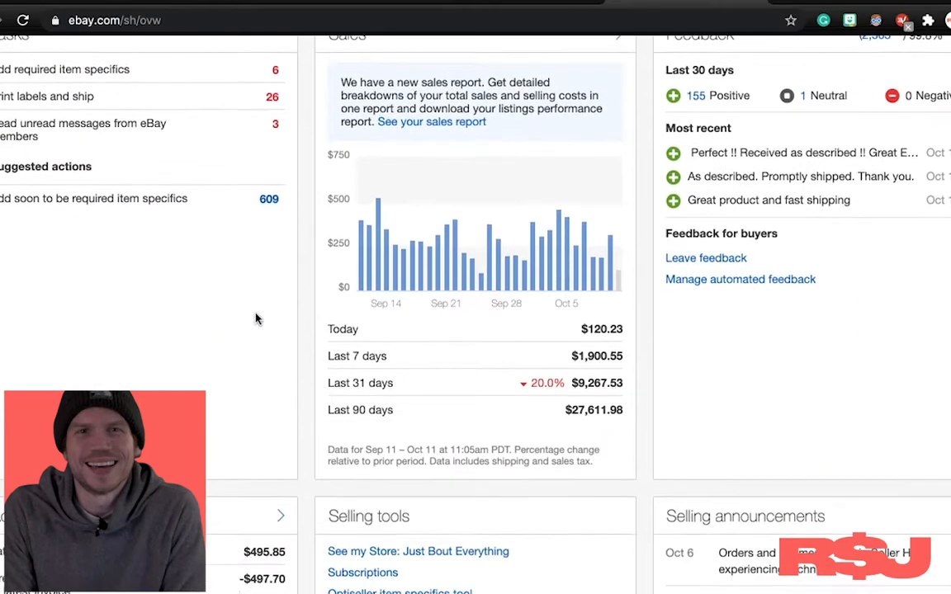
pyautogui.scroll(-3)
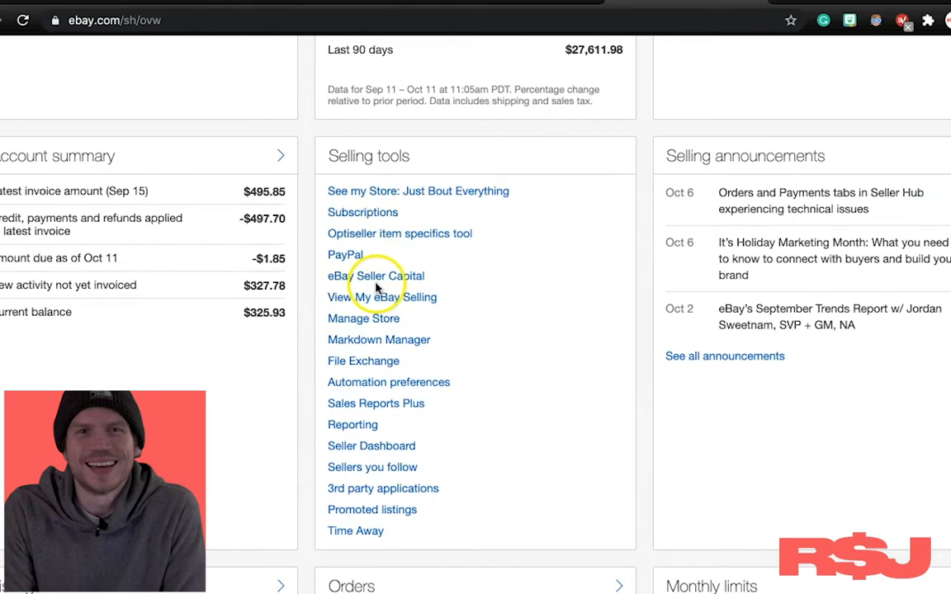
pyautogui.scroll(3)
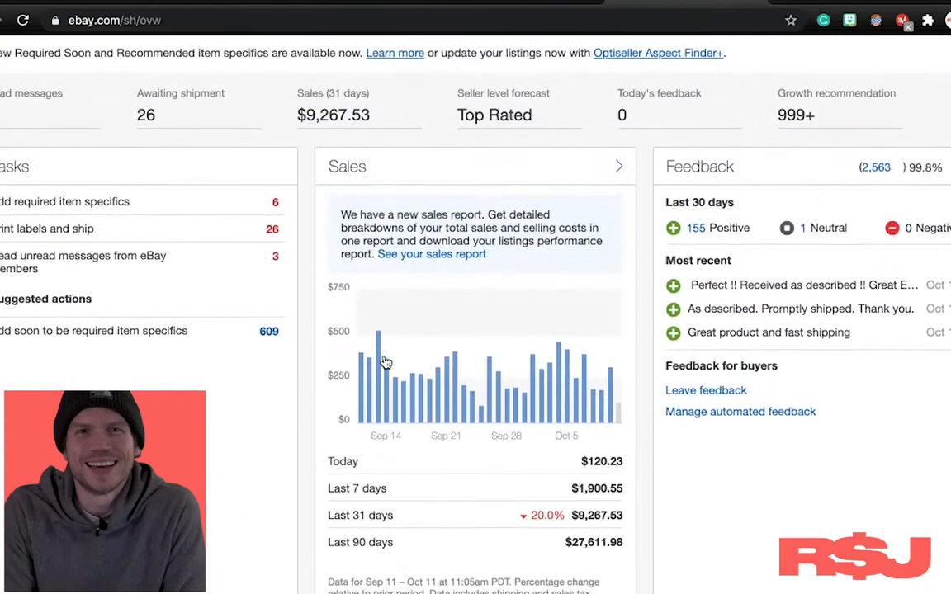
pyautogui.scroll(-3)
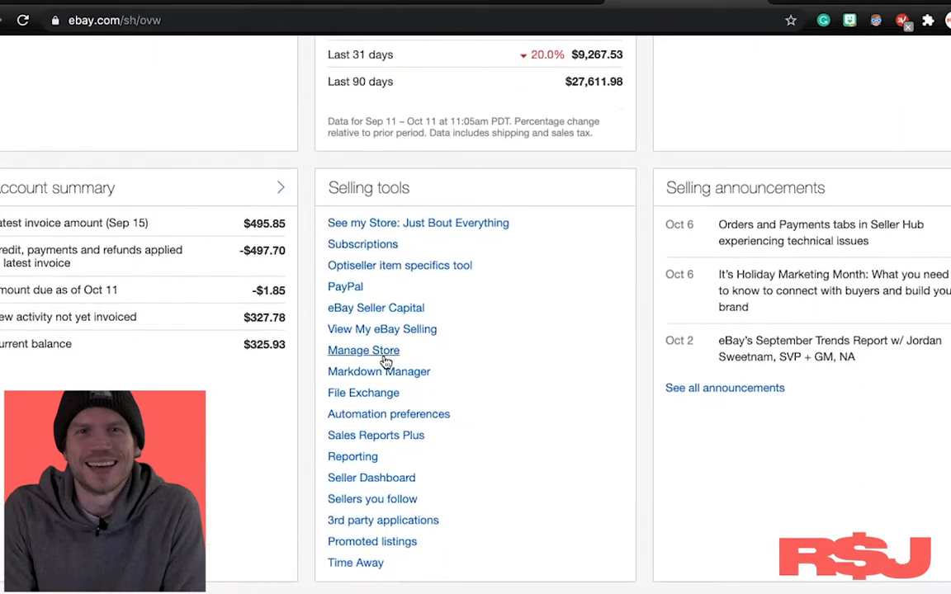
pyautogui.scroll(3)
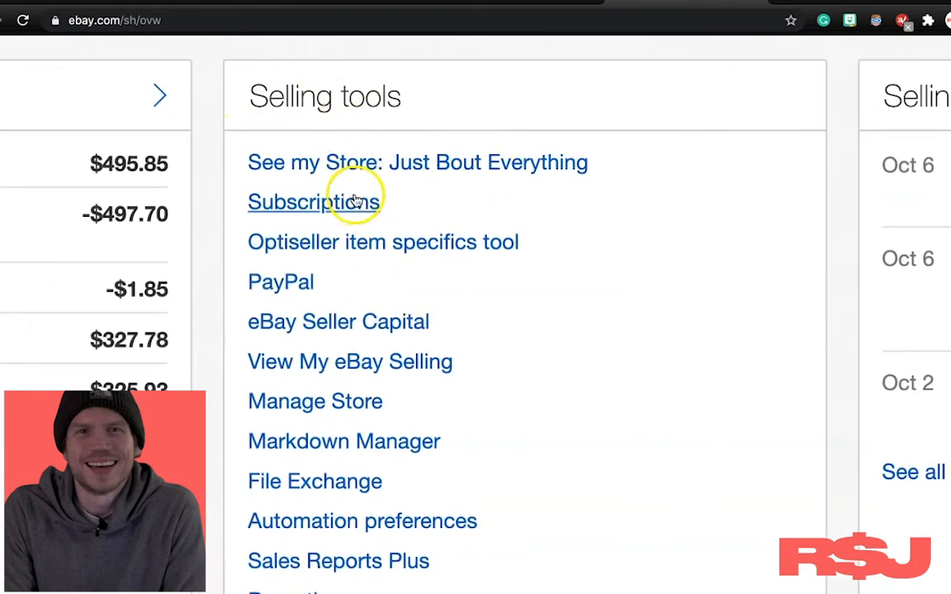
pyautogui.scroll(-3)
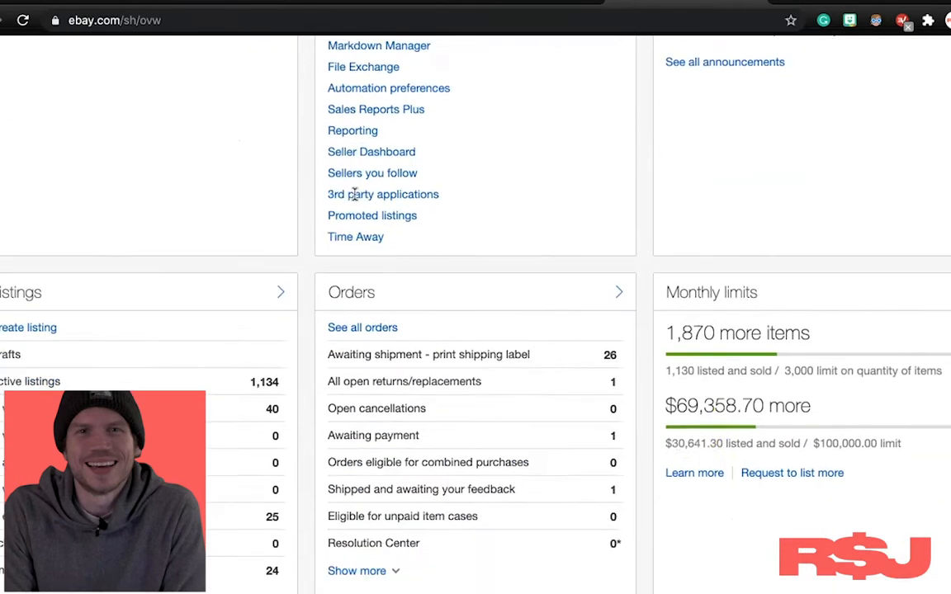
pyautogui.scroll(-3)
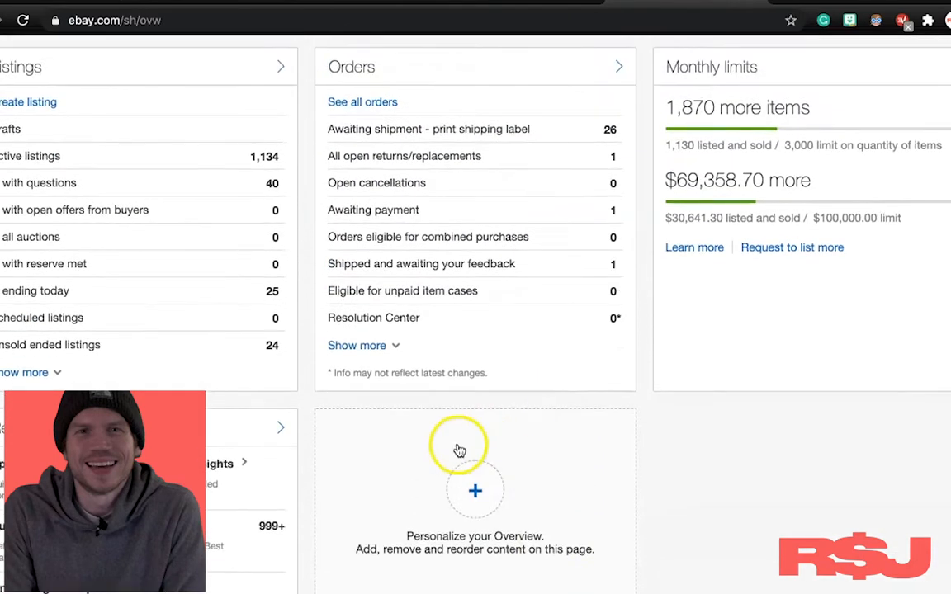
# Step: Enter customize mode and review the panel visibility checkboxes
pyautogui.click(473, 491)
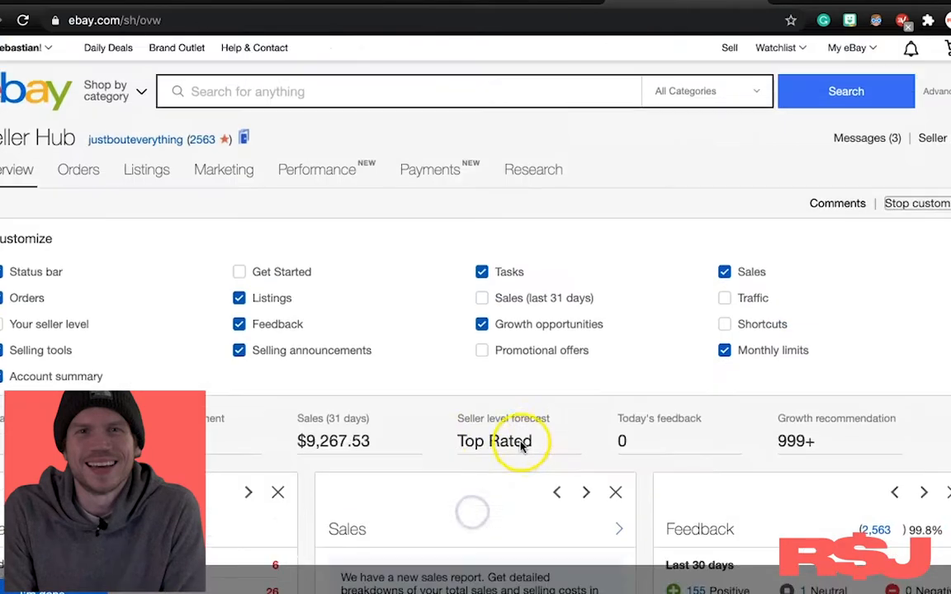
pyautogui.moveTo(376, 336)
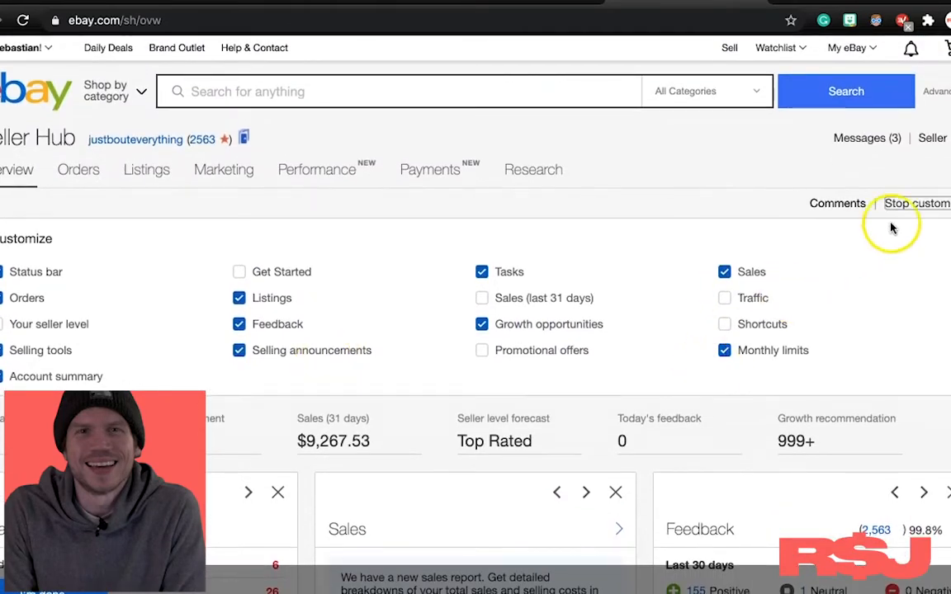
pyautogui.scroll(-3)
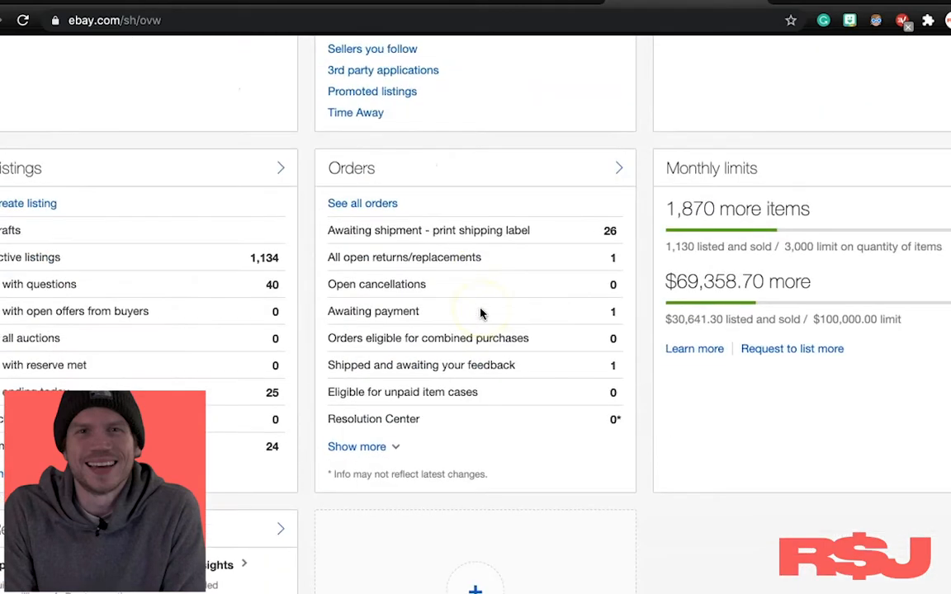
pyautogui.scroll(-3)
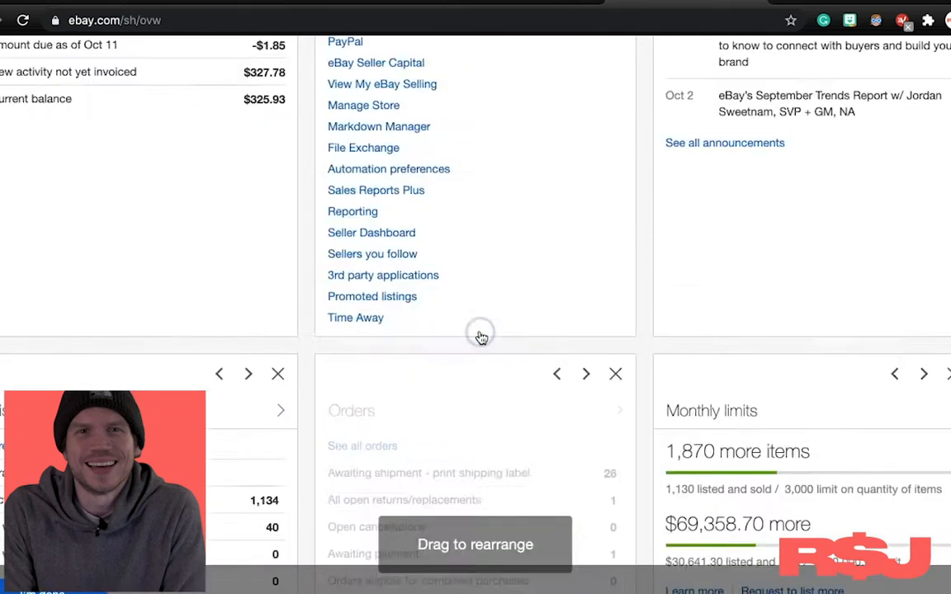
pyautogui.scroll(3)
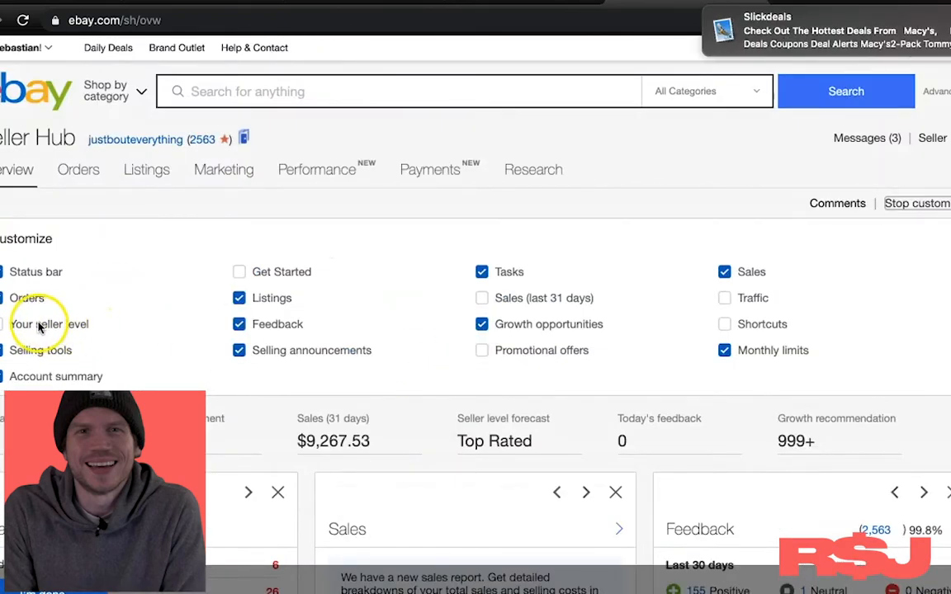
pyautogui.moveTo(617, 316)
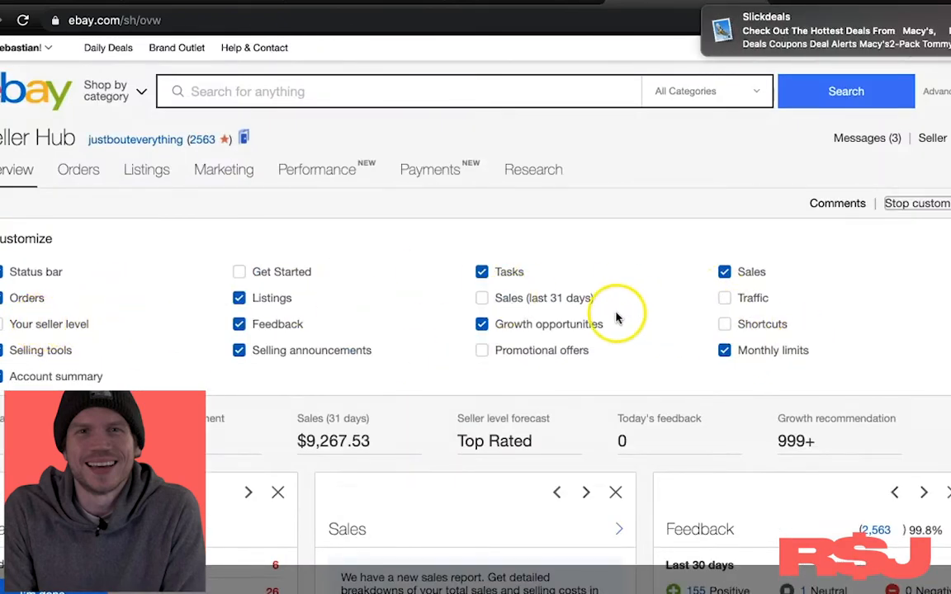
pyautogui.moveTo(933, 247)
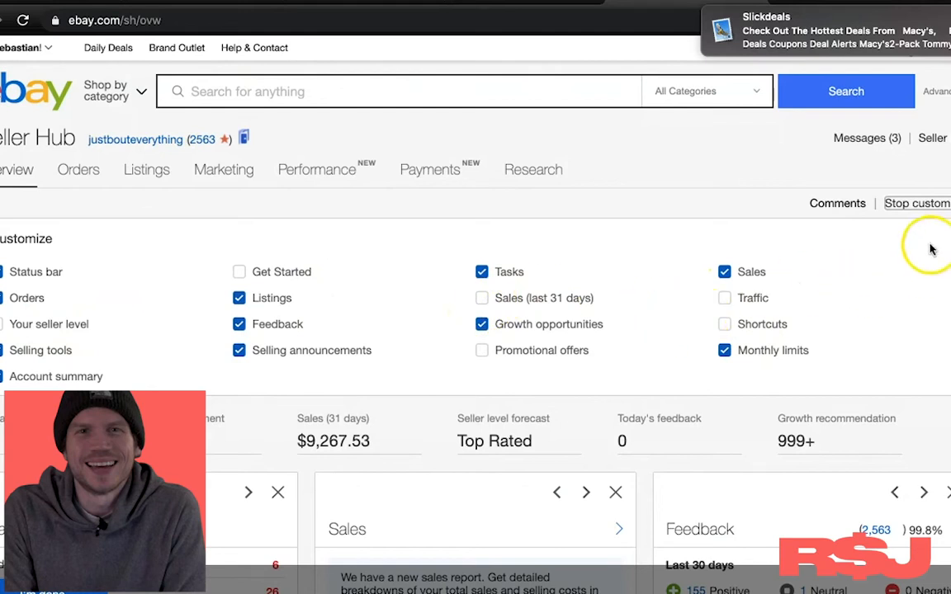
# Step: Exit customize mode and open Manage Store under Selling tools
pyautogui.click(916, 203)
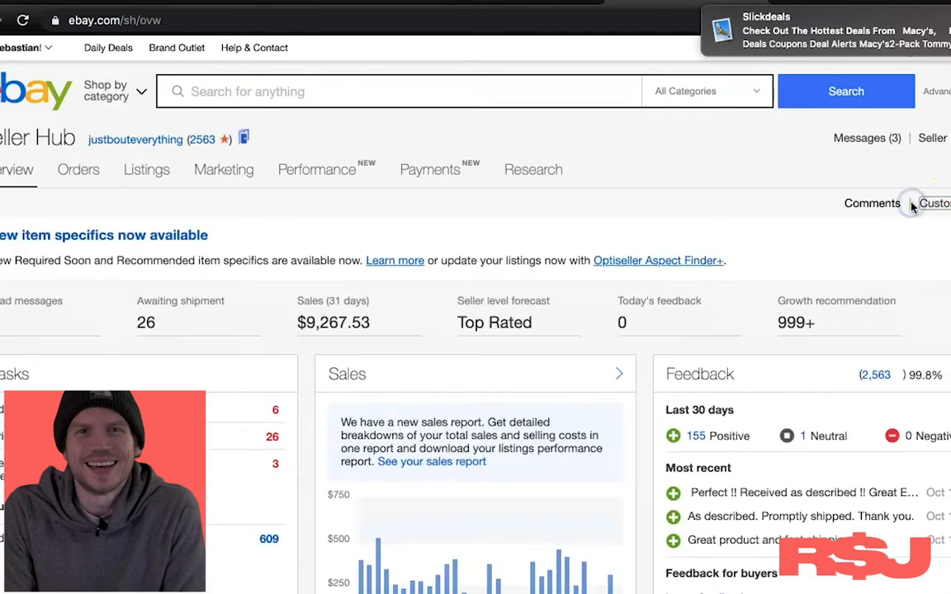
pyautogui.scroll(-3)
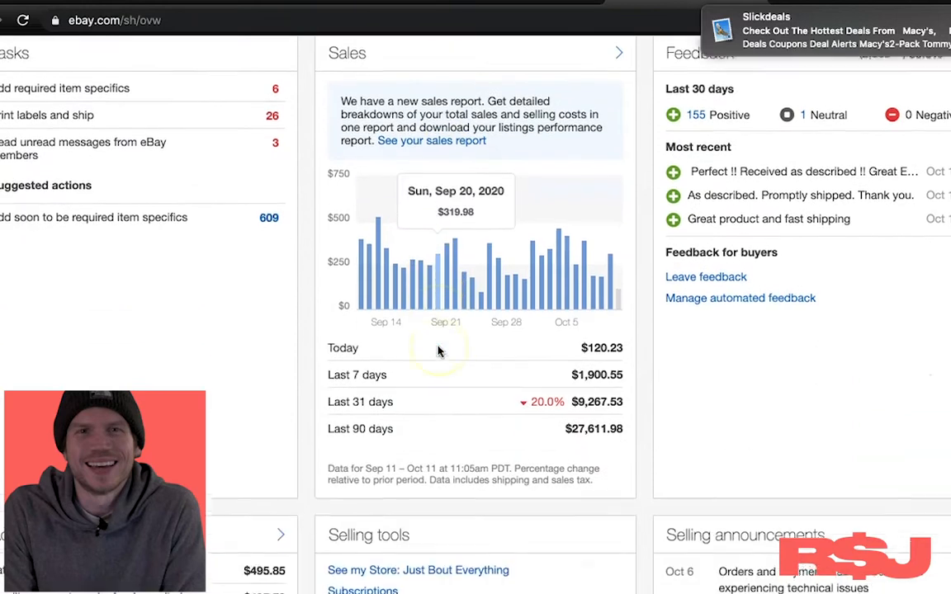
pyautogui.scroll(-3)
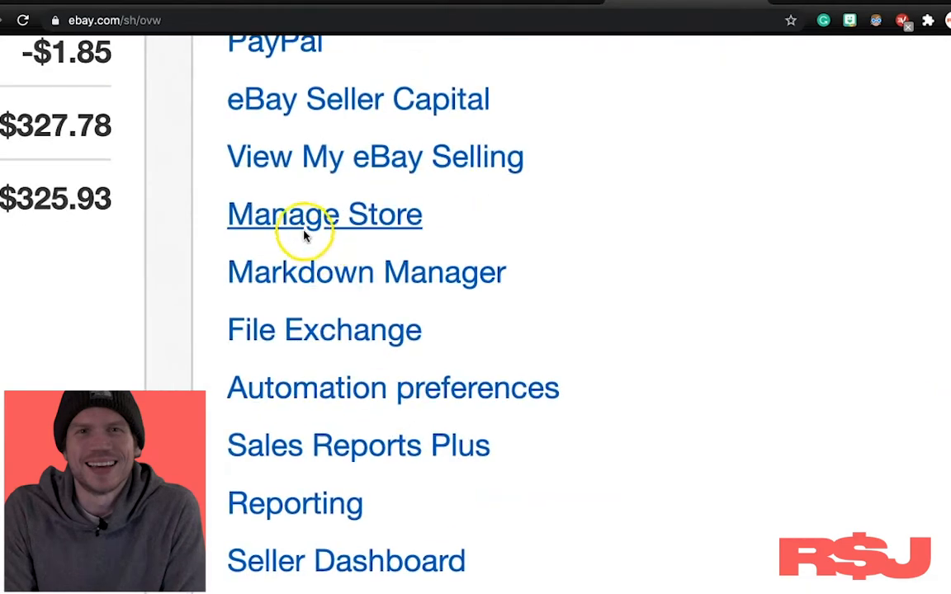
pyautogui.click(324, 215)
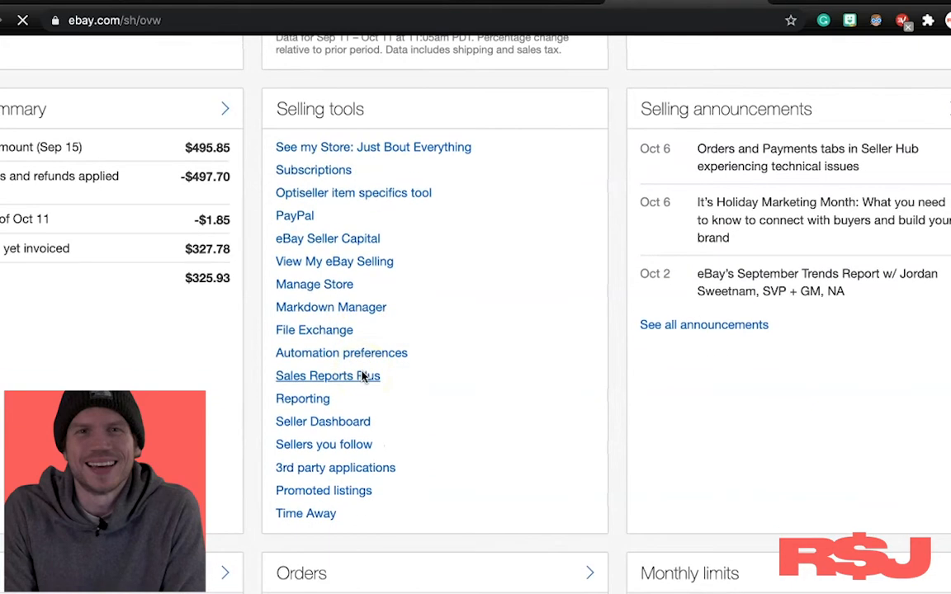
pyautogui.click(315, 284)
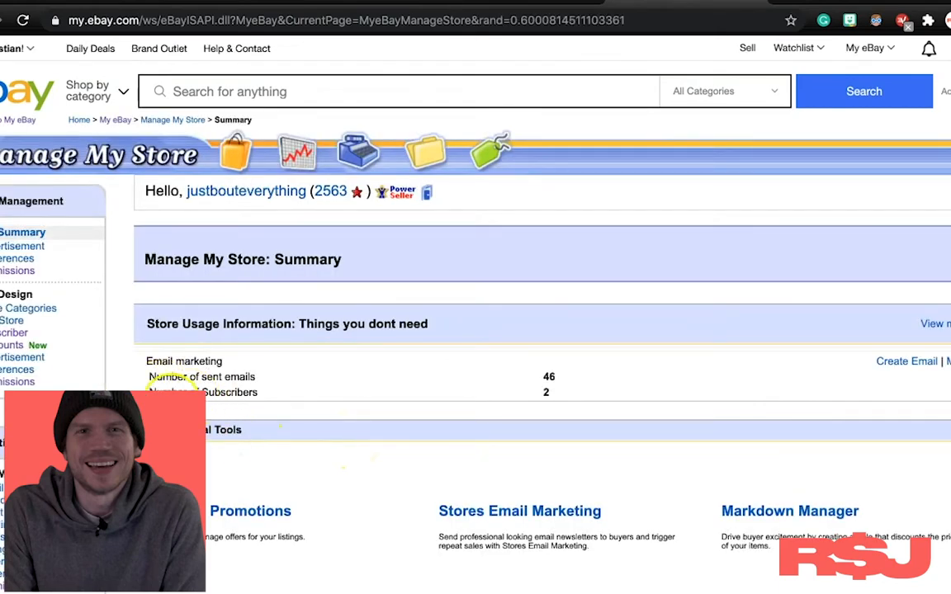
pyautogui.moveTo(102, 382)
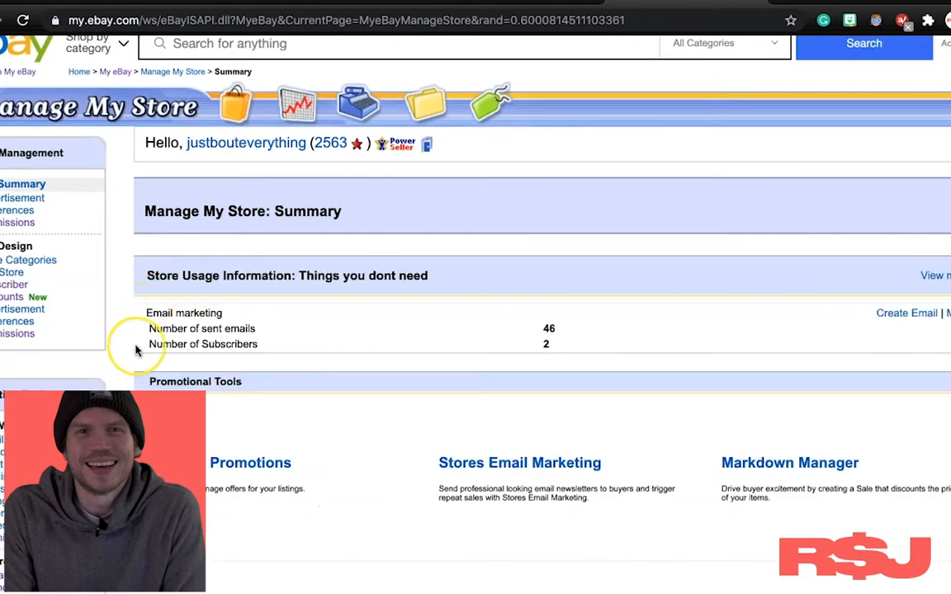
pyautogui.scroll(3)
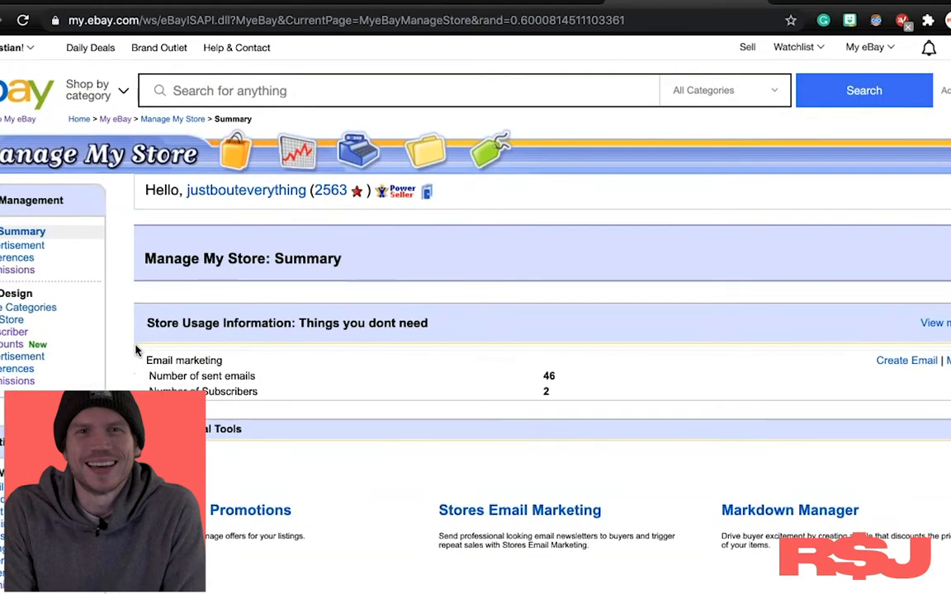
pyautogui.moveTo(369, 382)
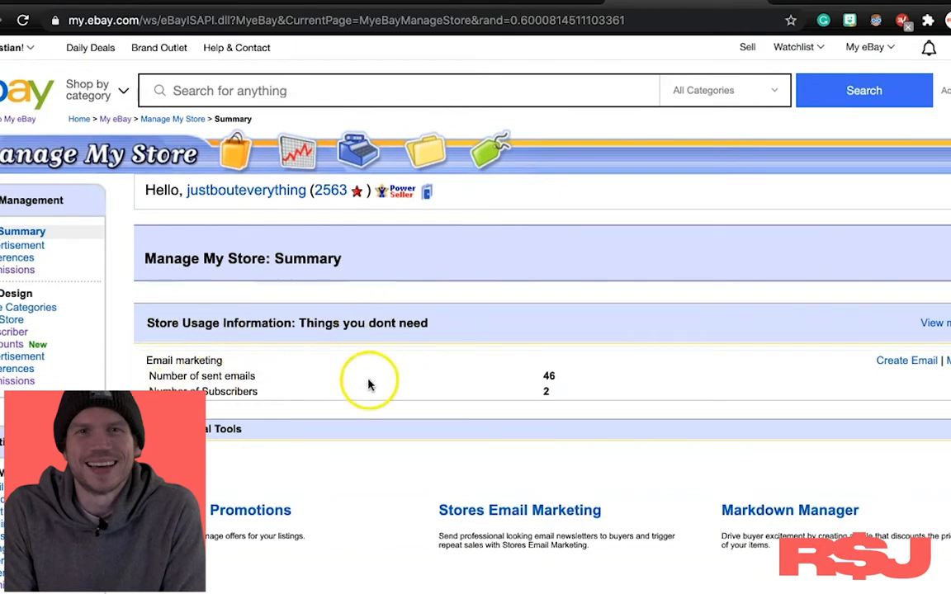
pyautogui.moveTo(421, 434)
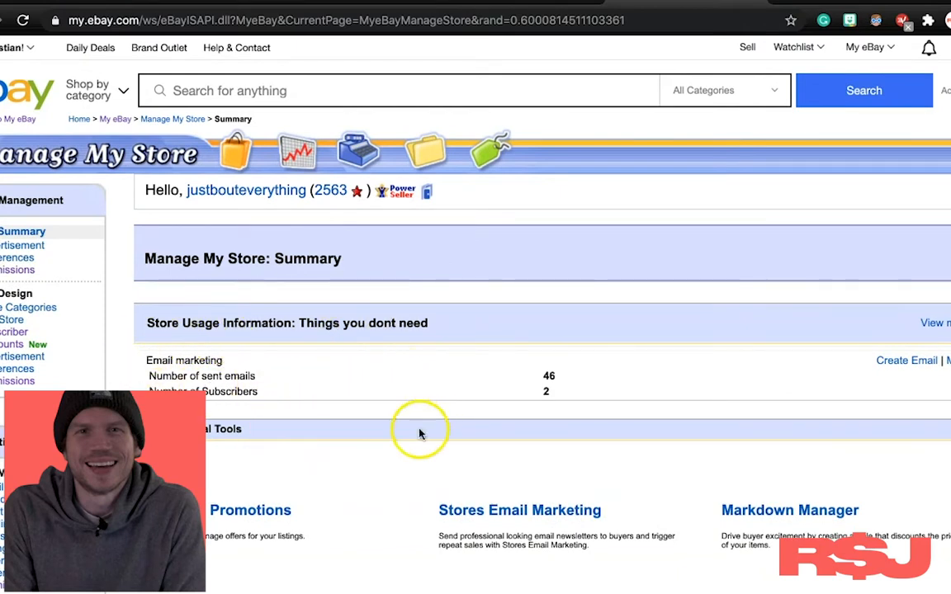
pyautogui.moveTo(176, 286)
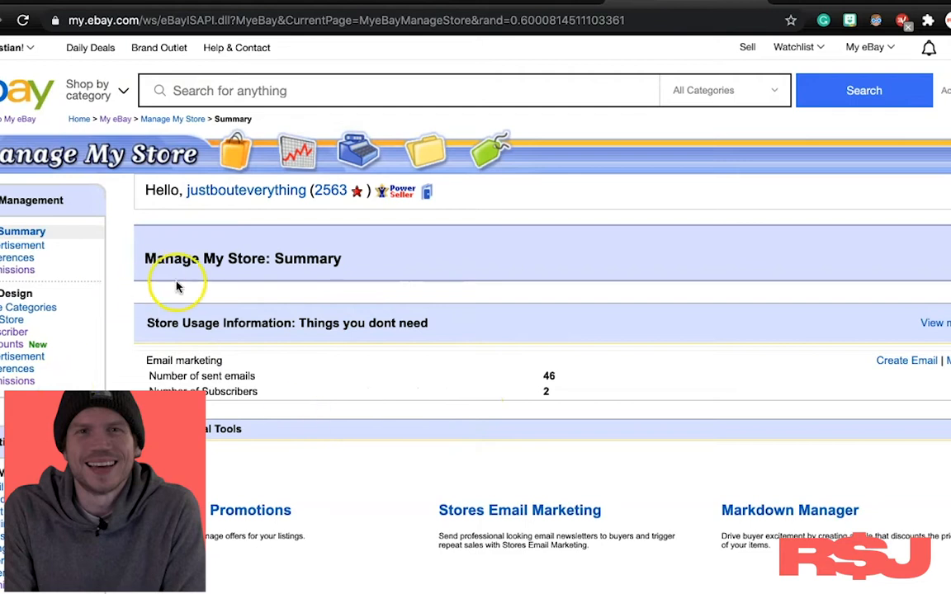
pyautogui.moveTo(213, 334)
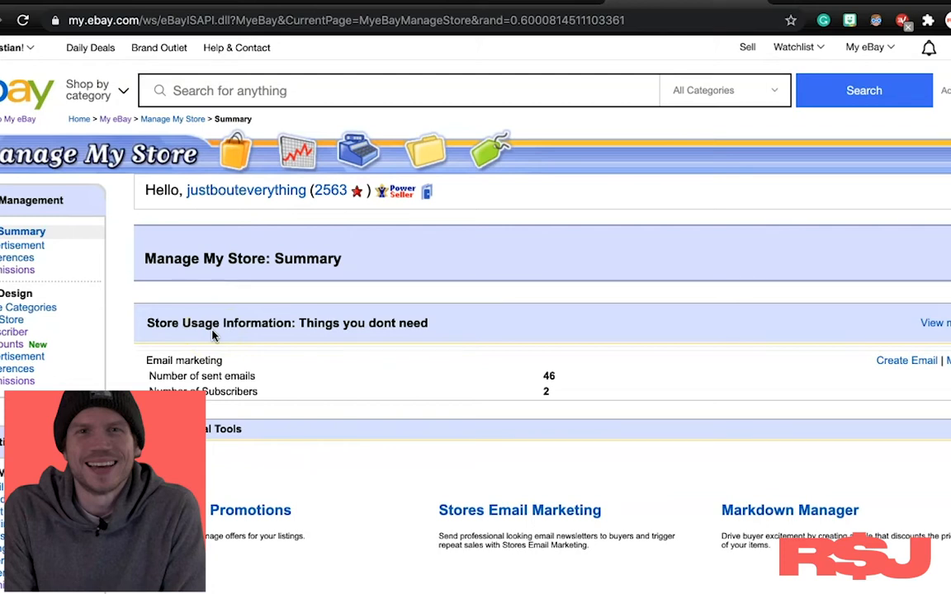
pyautogui.moveTo(124, 243)
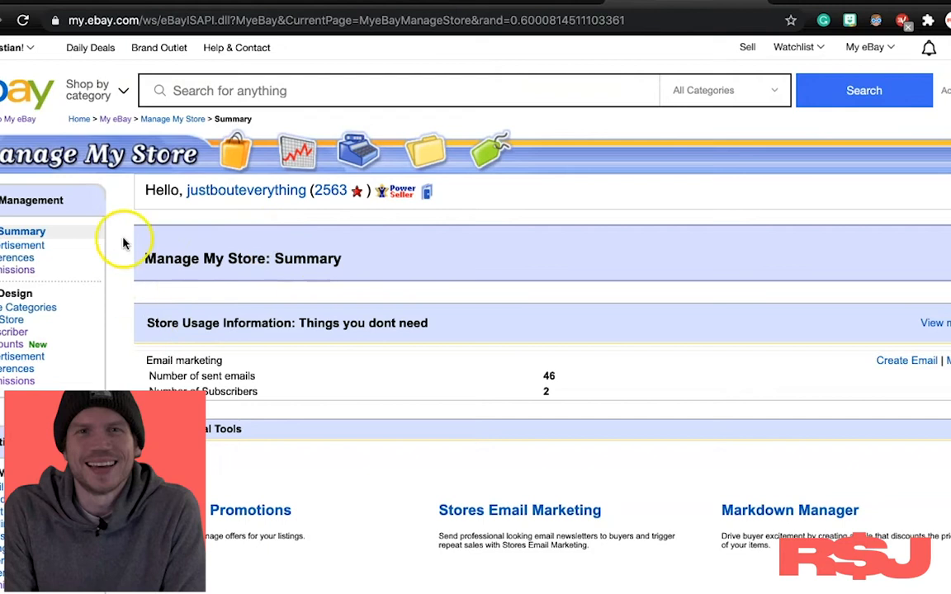
pyautogui.moveTo(13, 280)
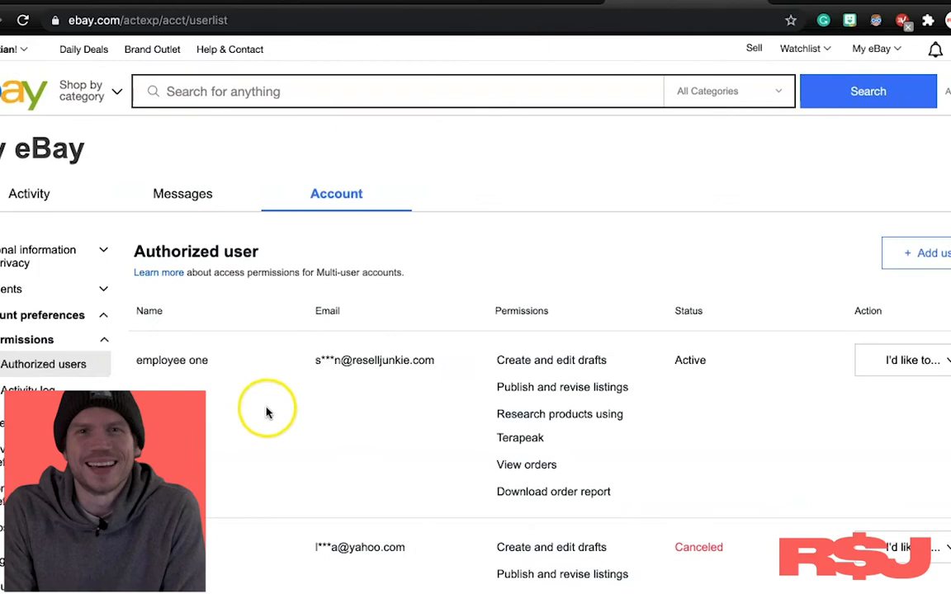
# Step: Sign back in on the Welcome page to return to Authorized users
pyautogui.scroll(-3)
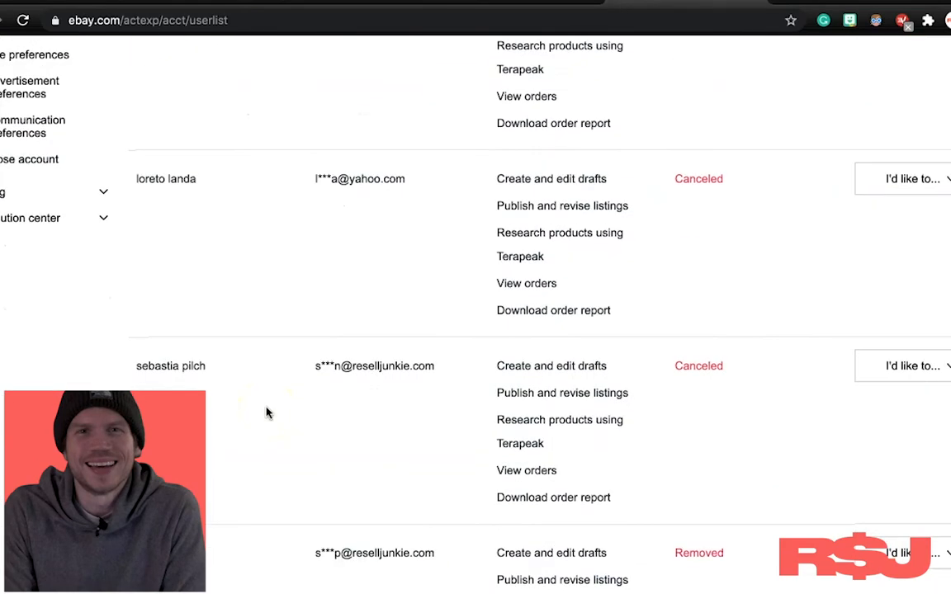
pyautogui.scroll(3)
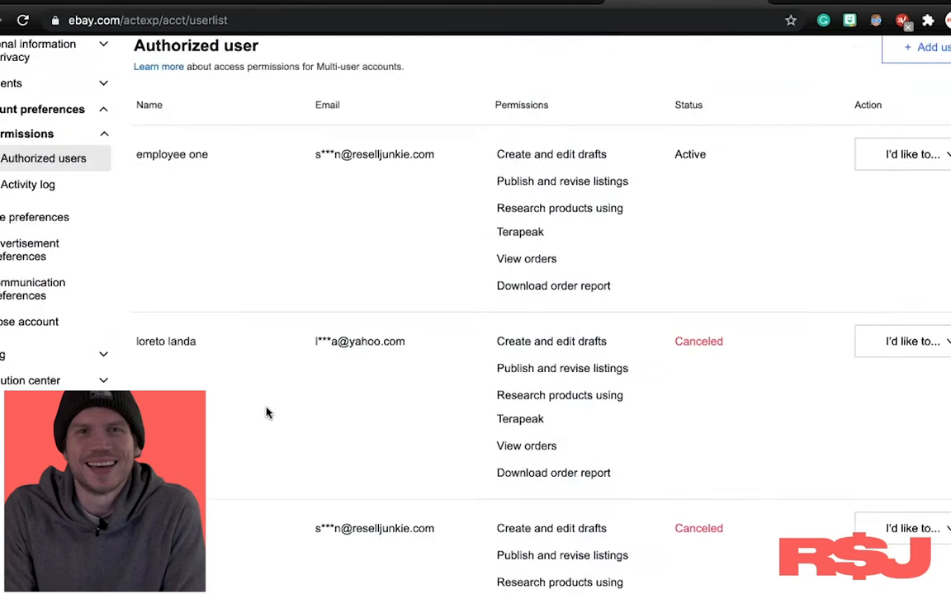
pyautogui.scroll(3)
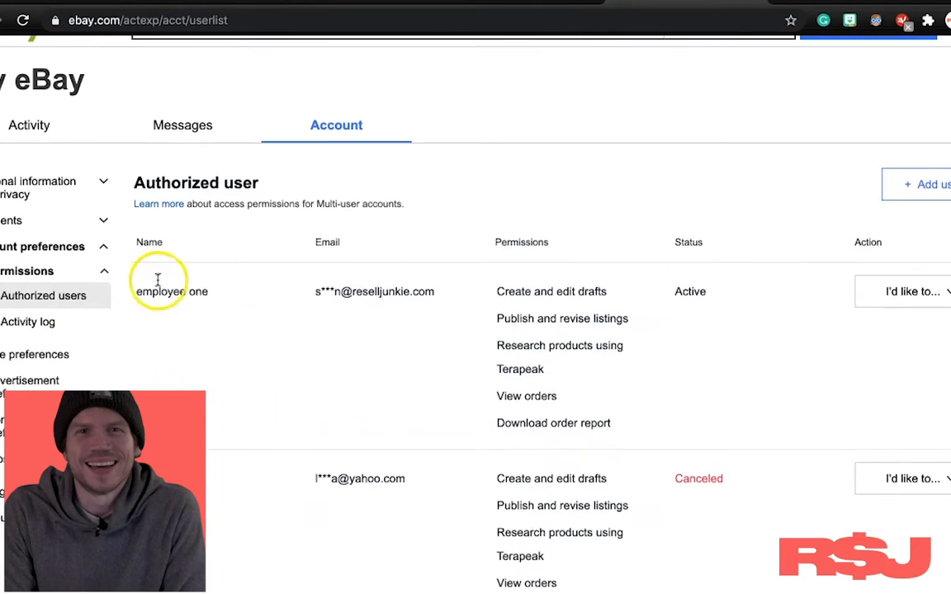
pyautogui.moveTo(656, 310)
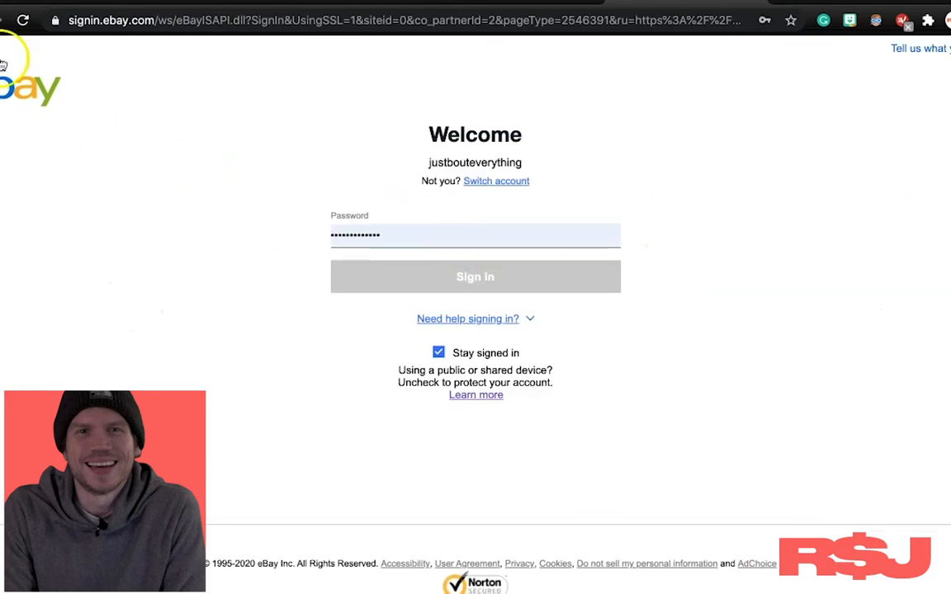
pyautogui.click(474, 276)
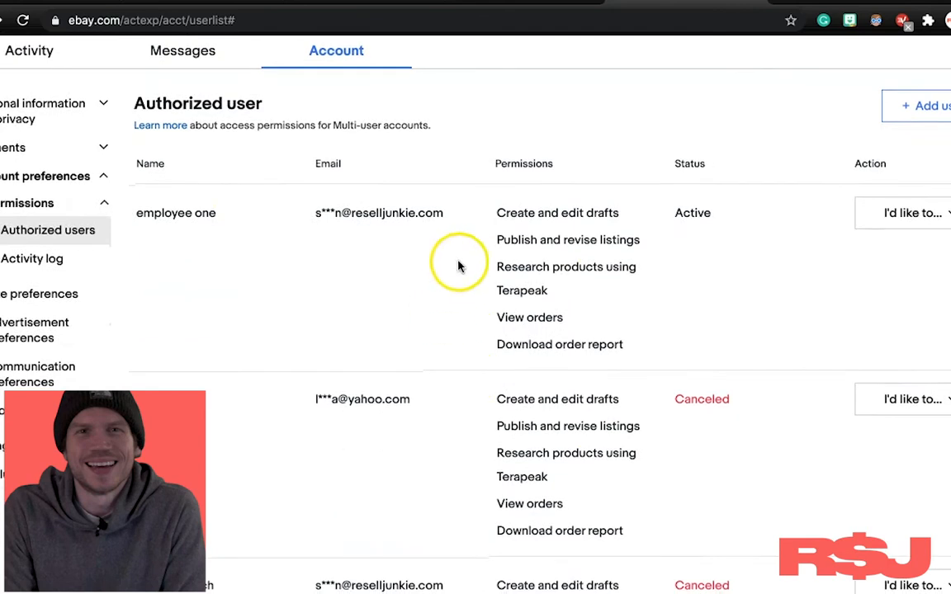
pyautogui.scroll(-3)
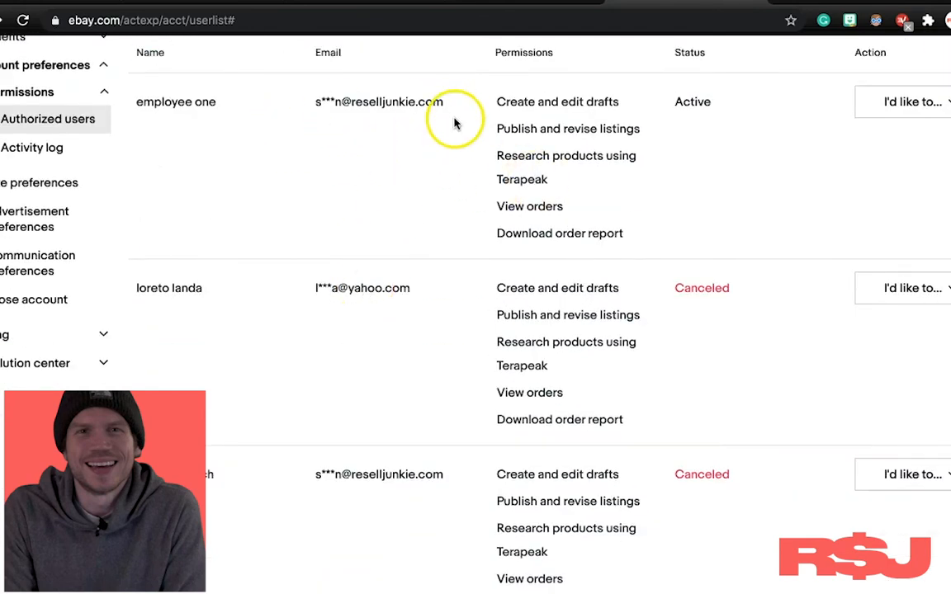
pyautogui.scroll(3)
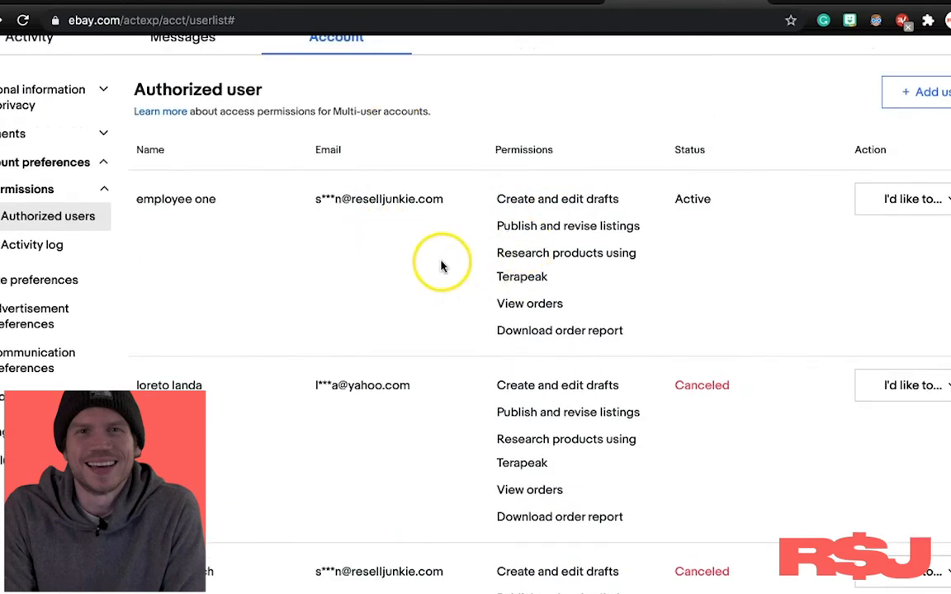
pyautogui.moveTo(518, 213)
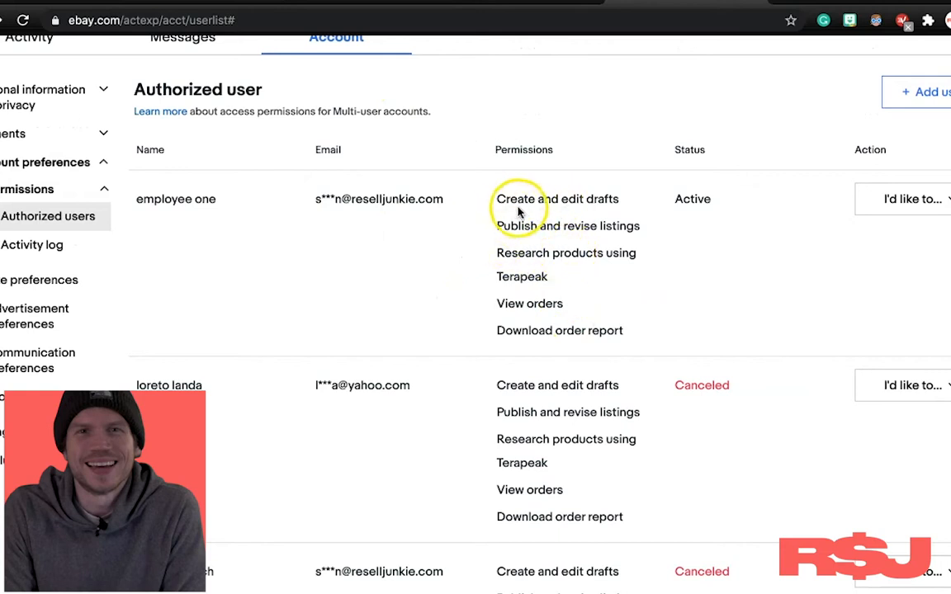
pyautogui.moveTo(512, 239)
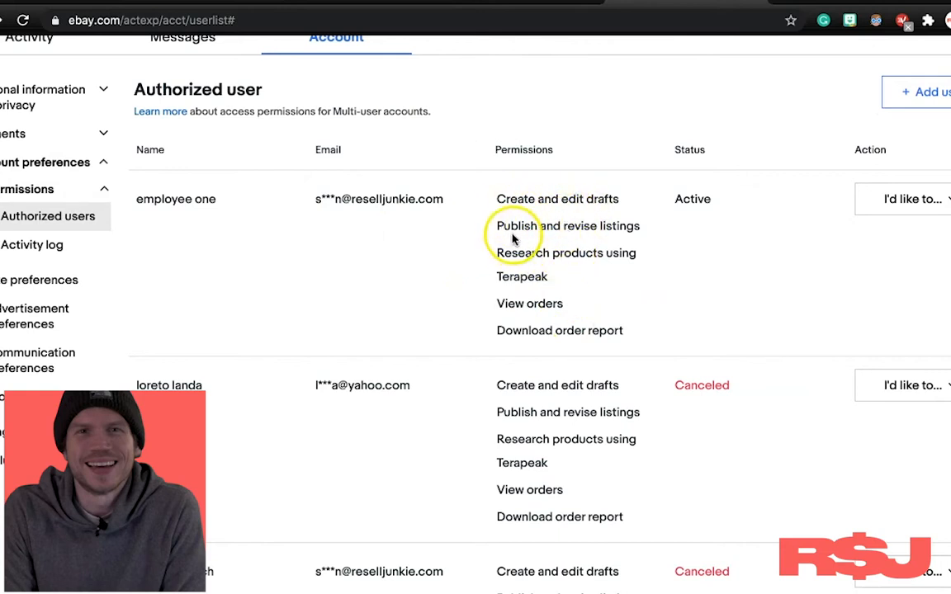
pyautogui.moveTo(614, 247)
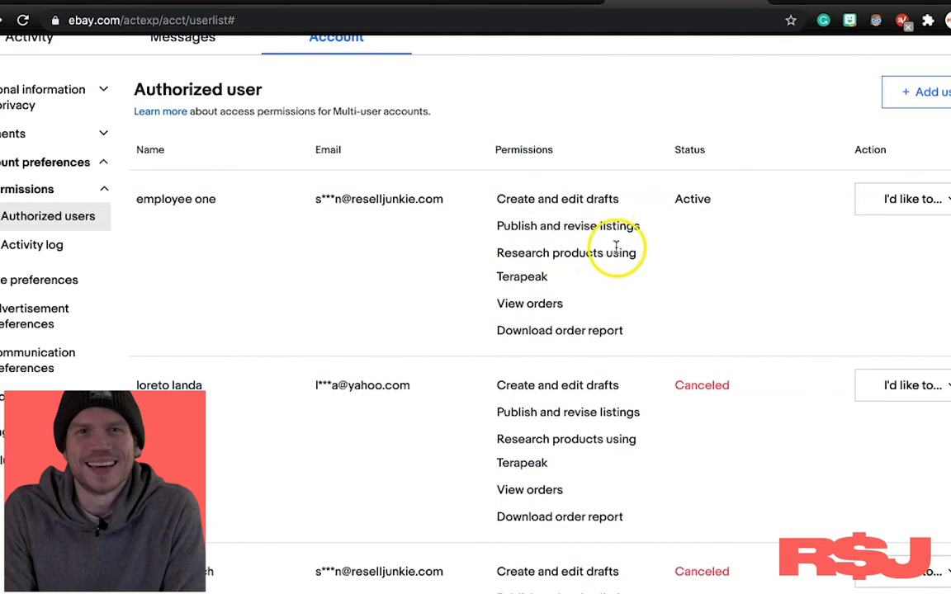
pyautogui.moveTo(410, 341)
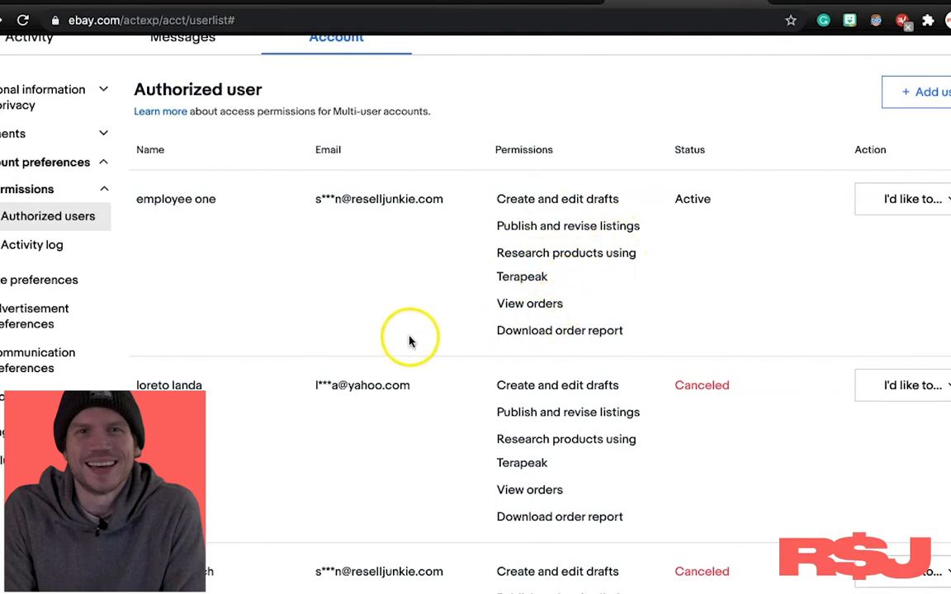
pyautogui.moveTo(275, 341)
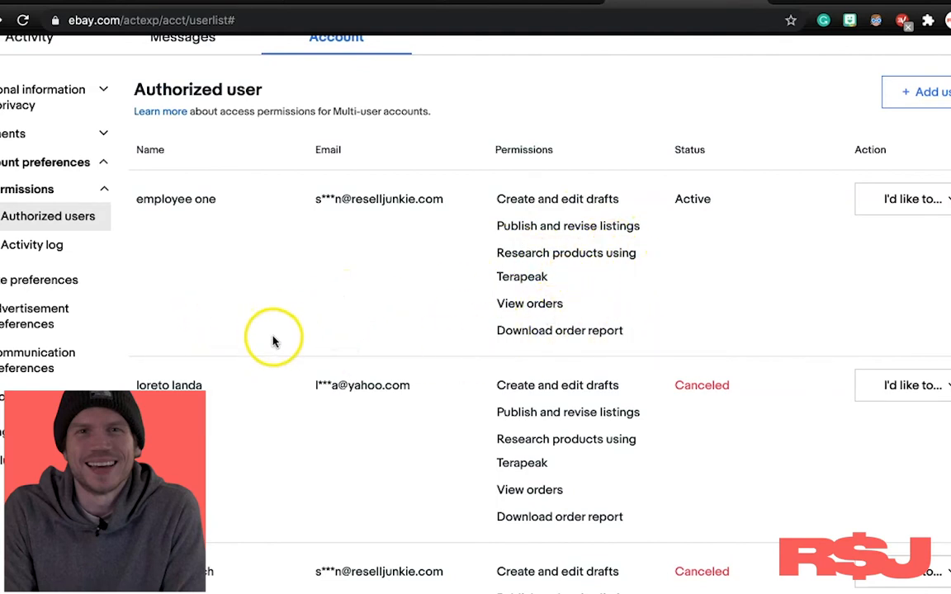
pyautogui.moveTo(561, 244)
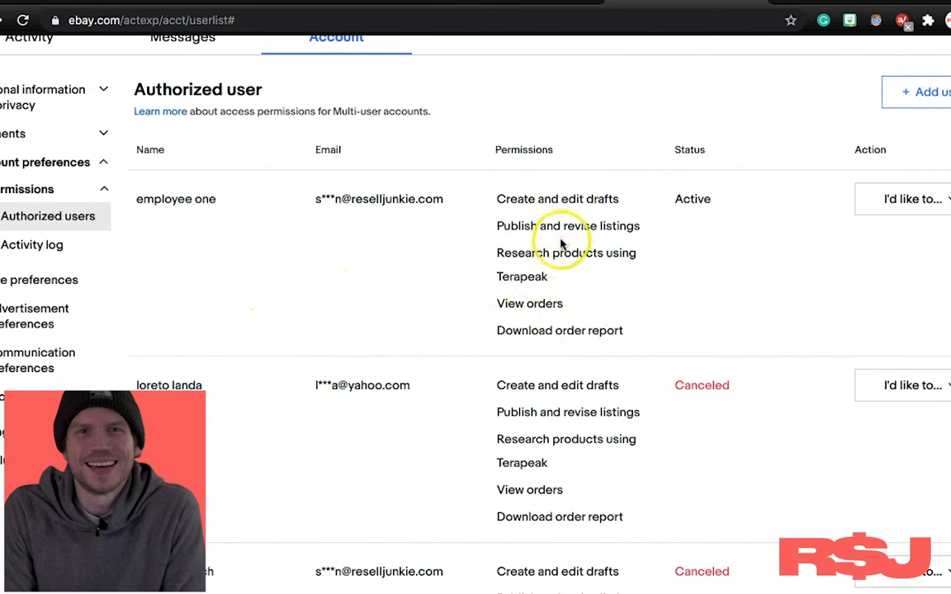
pyautogui.click(911, 199)
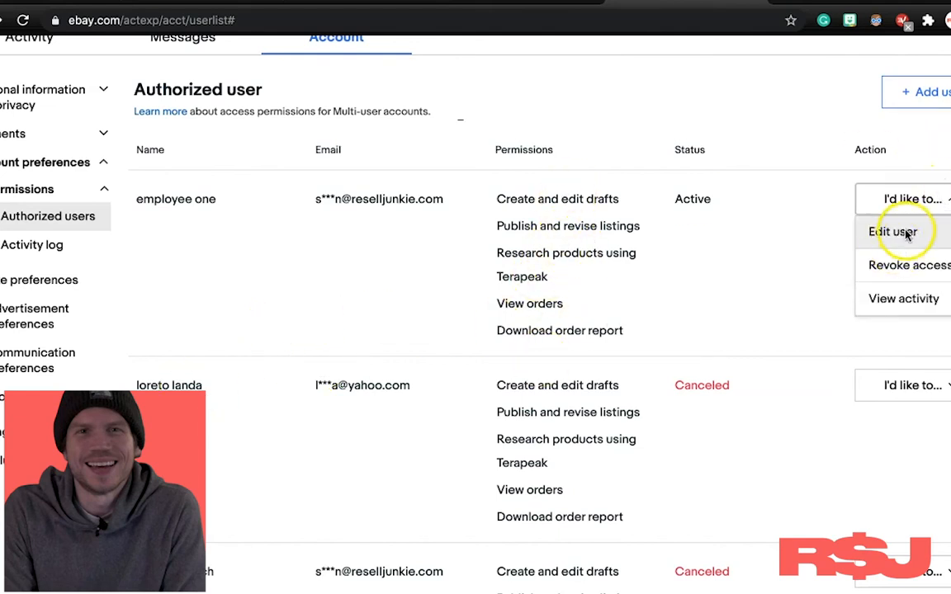
pyautogui.click(892, 232)
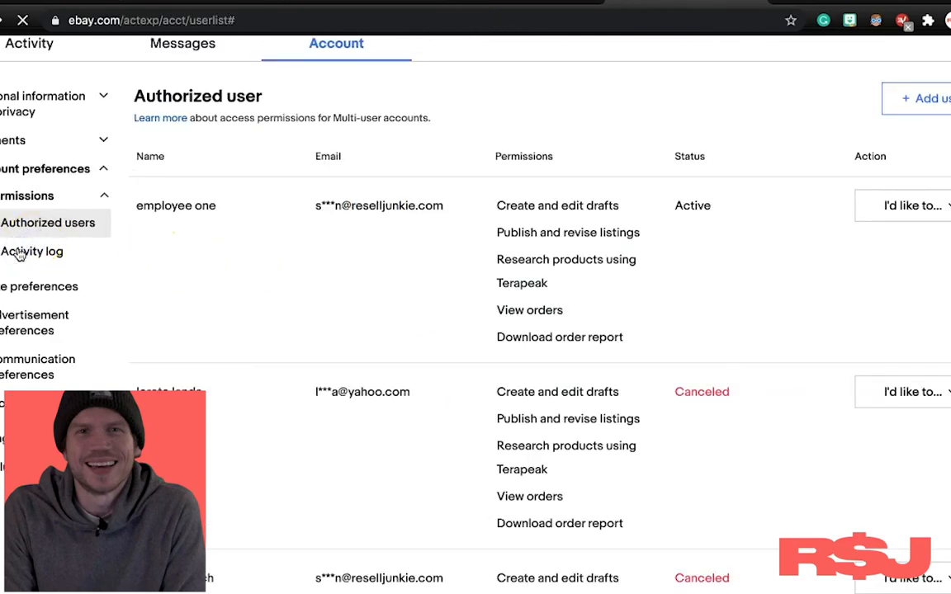
pyautogui.click(32, 250)
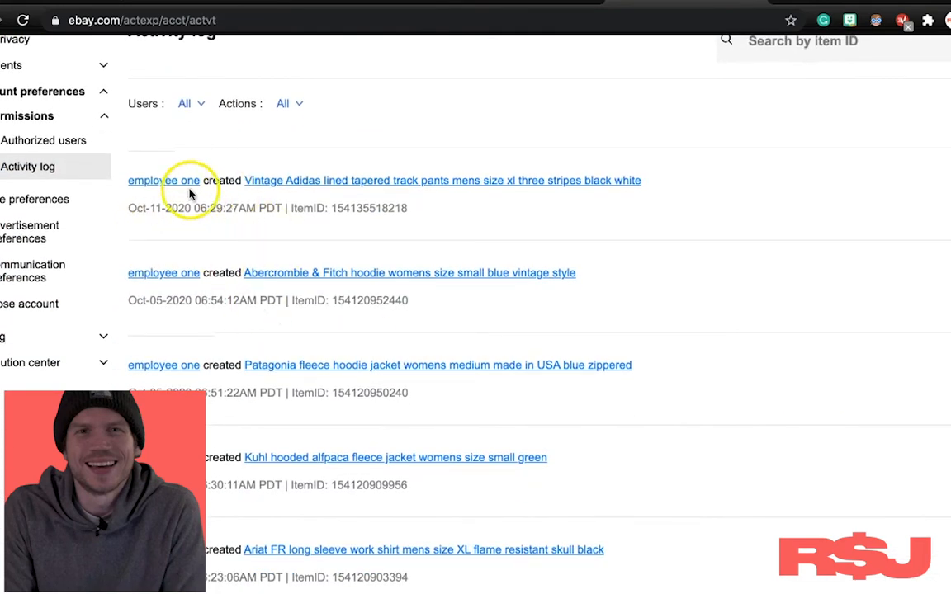
pyautogui.moveTo(330, 195)
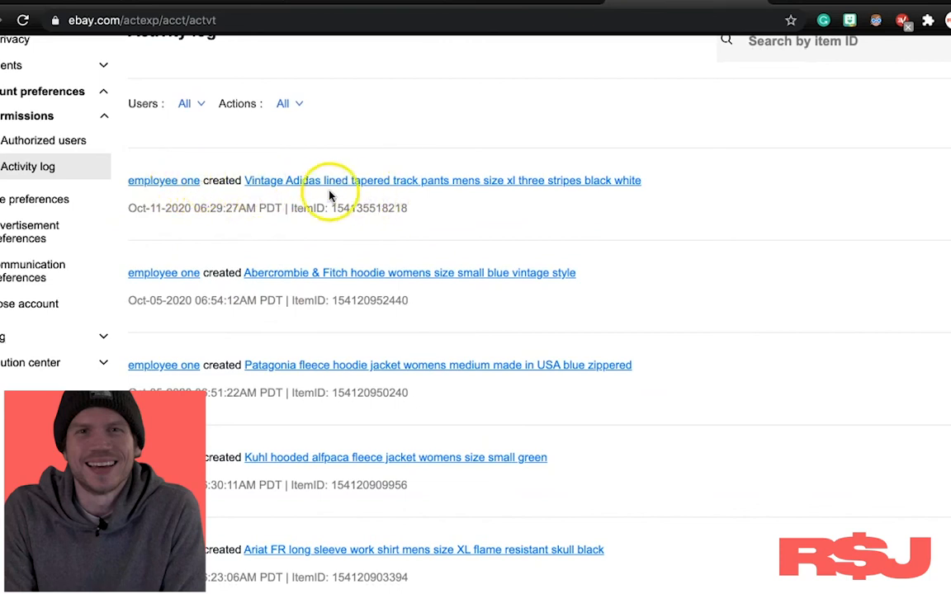
pyautogui.scroll(-3)
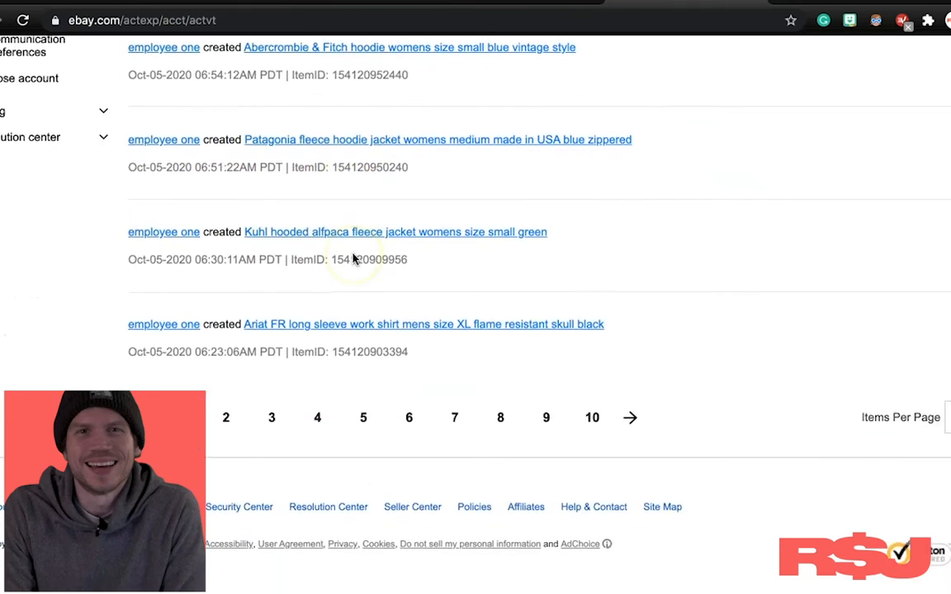
pyautogui.scroll(3)
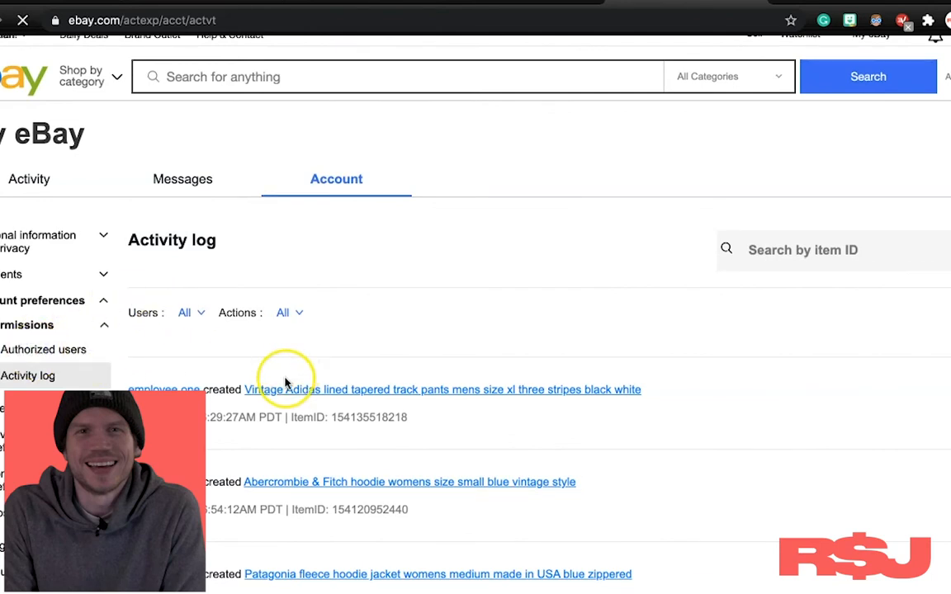
pyautogui.click(43, 349)
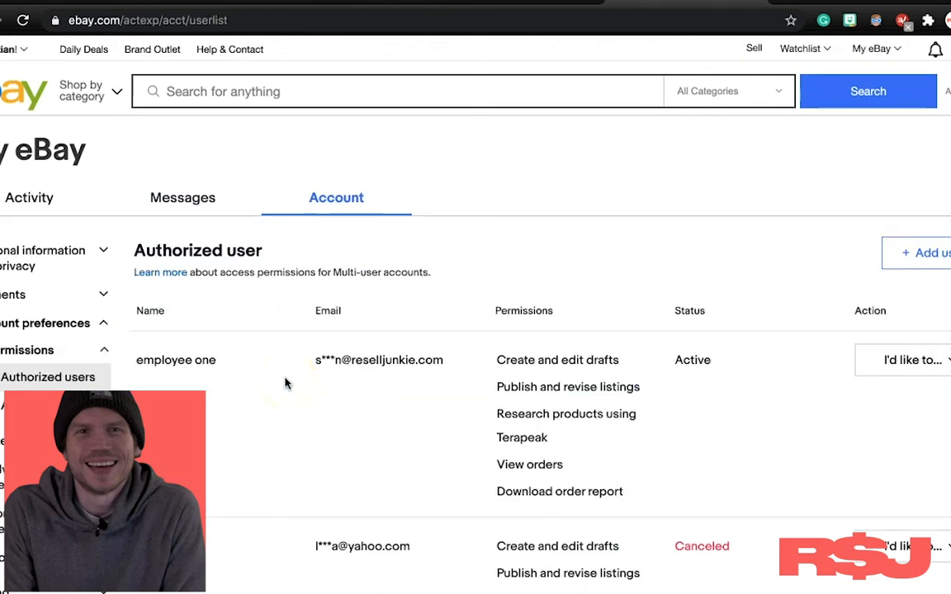